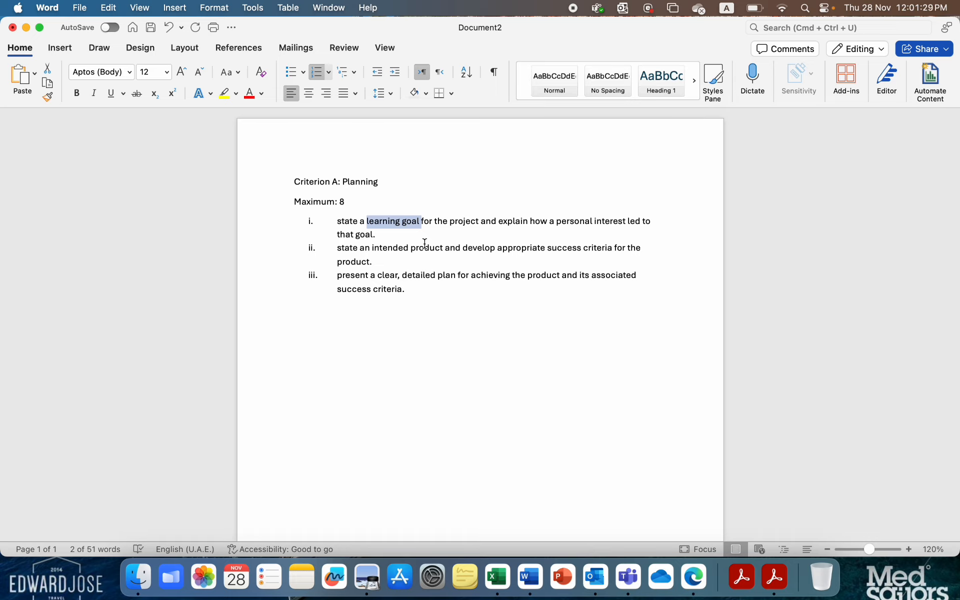
mouse_move(569, 216)
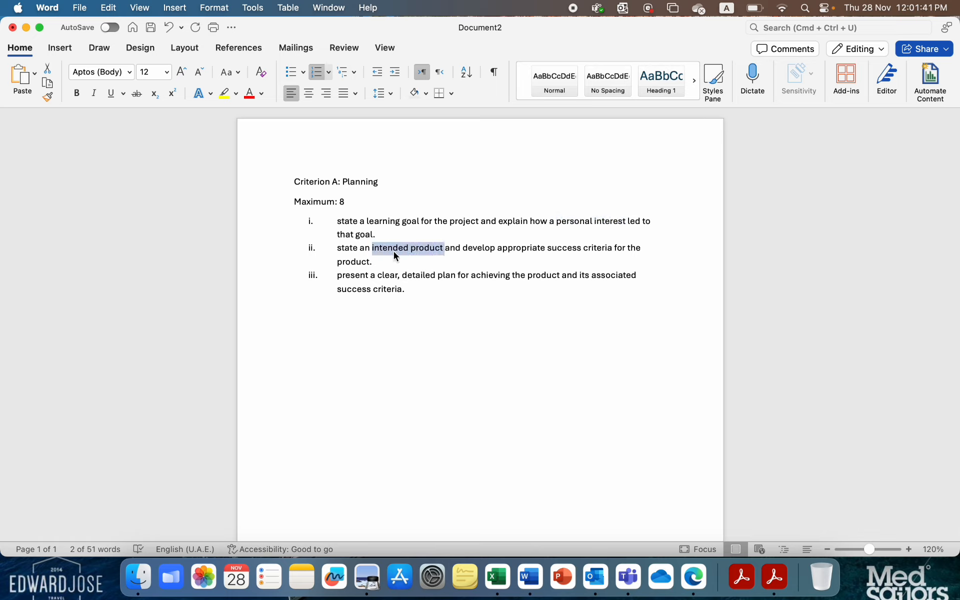
mouse_move(546, 247)
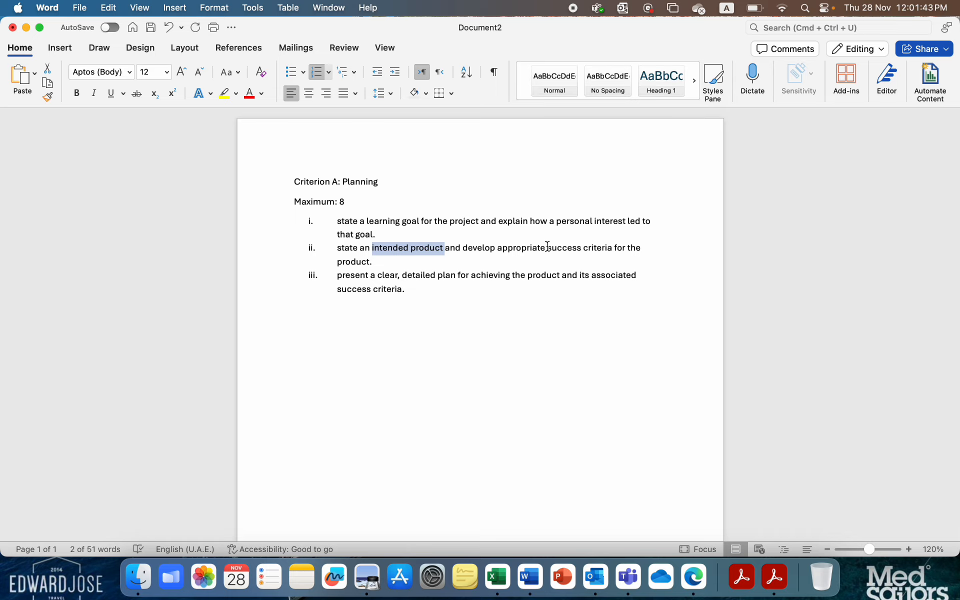
Highlight 'success criteria' in point ii, then scroll the template down to the Learning Goal heading.
double_click(578, 247)
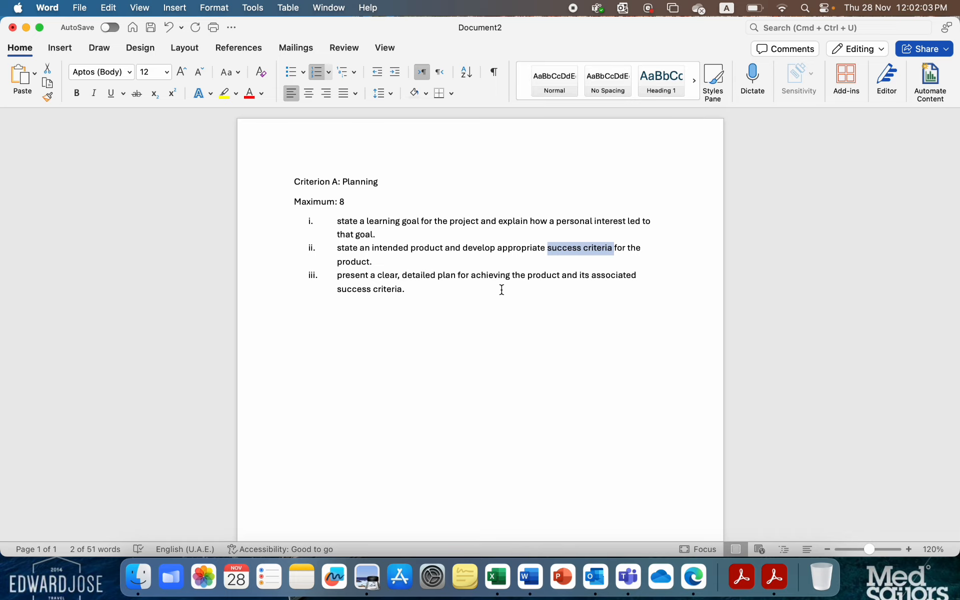
mouse_move(394, 277)
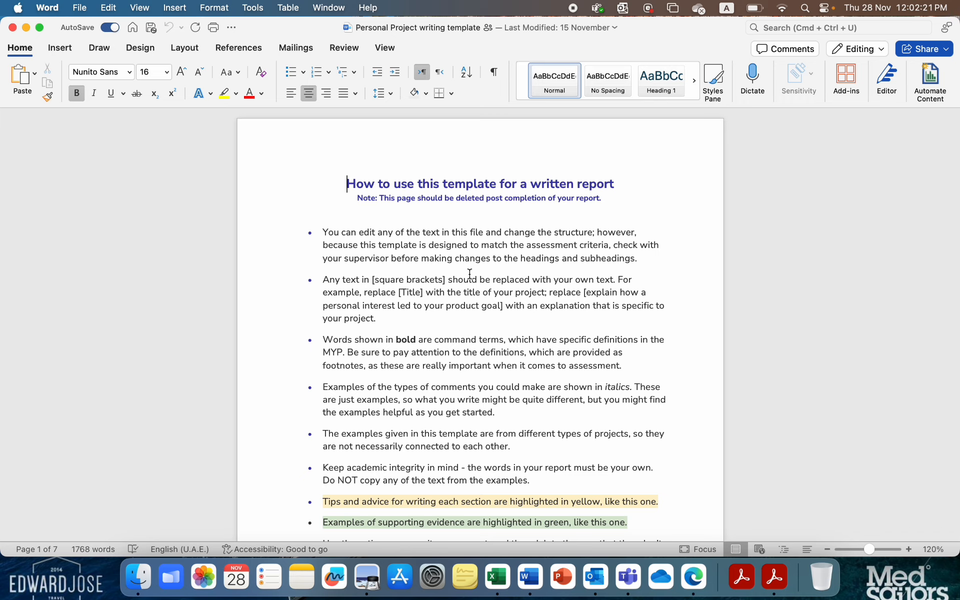
scroll(down, 3)
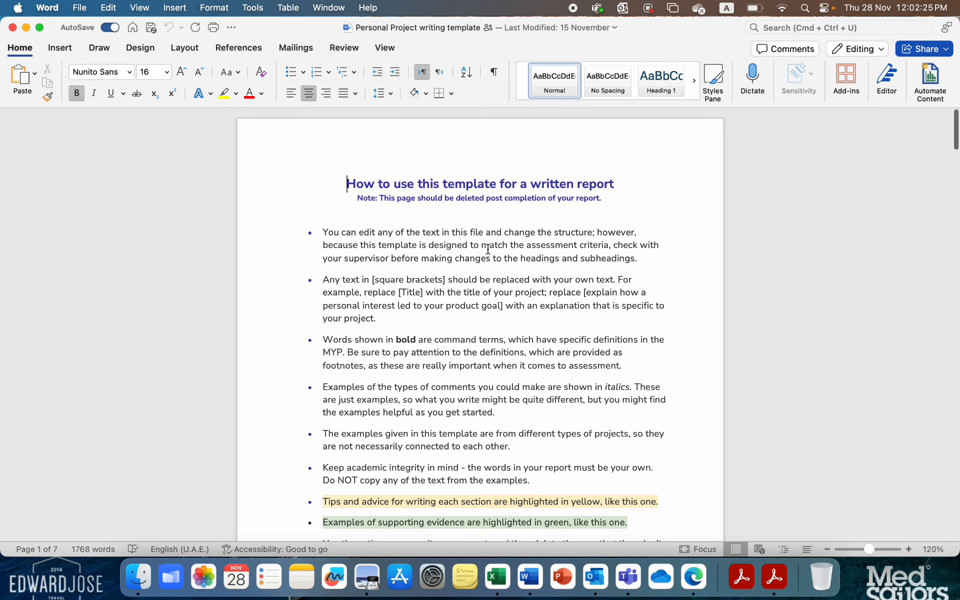
scroll(down, 3)
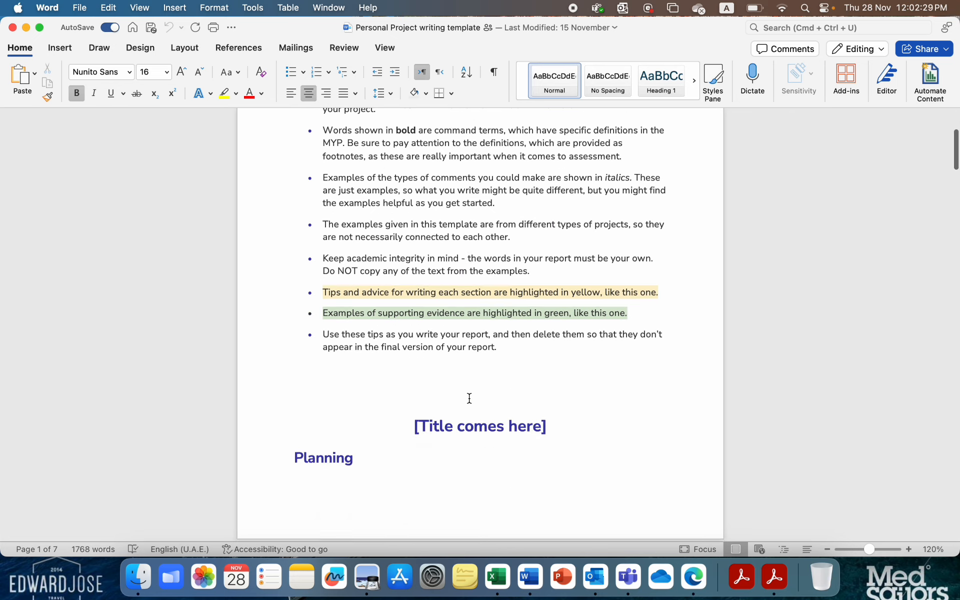
scroll(down, 3)
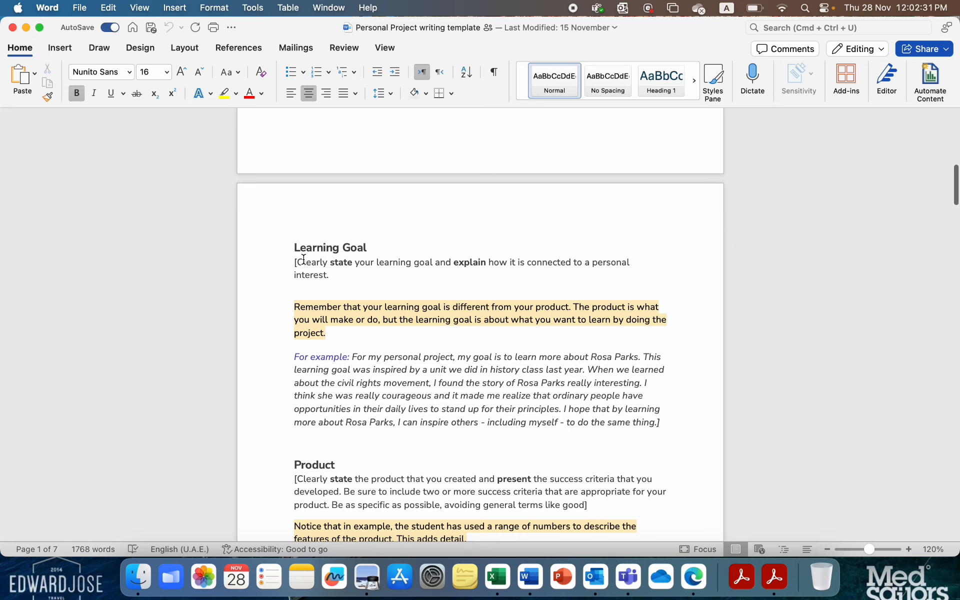
mouse_move(450, 391)
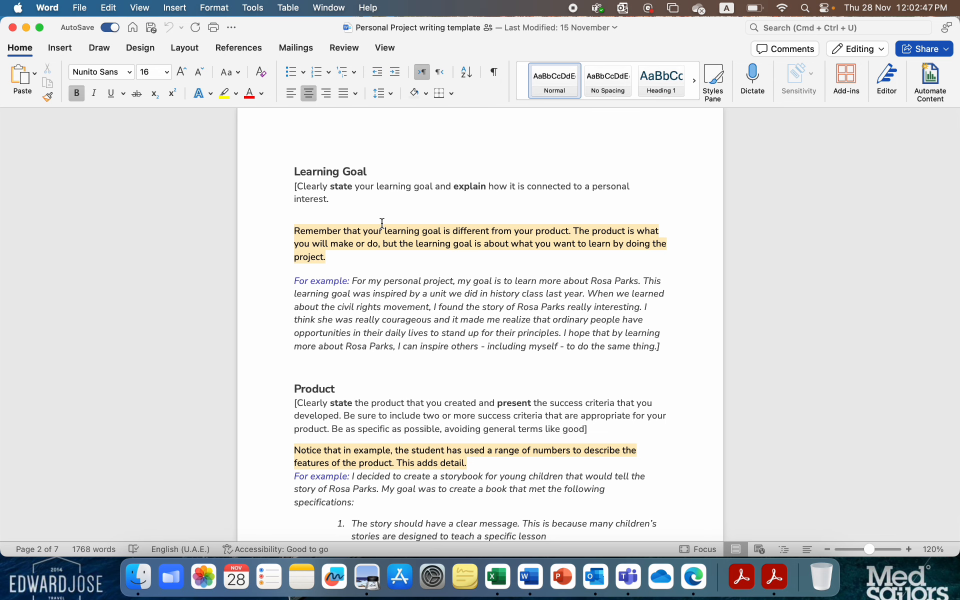
scroll(down, 3)
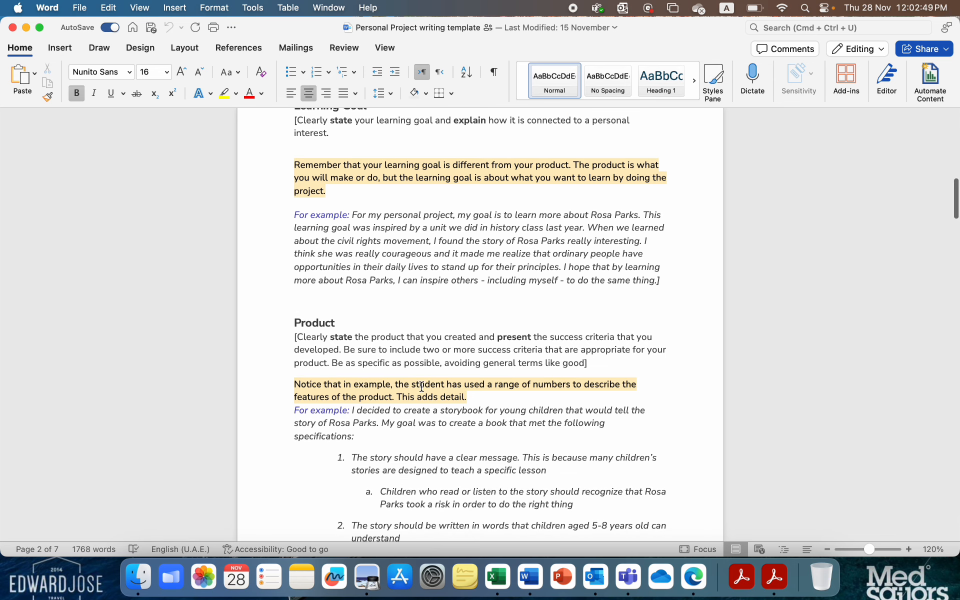
scroll(down, 3)
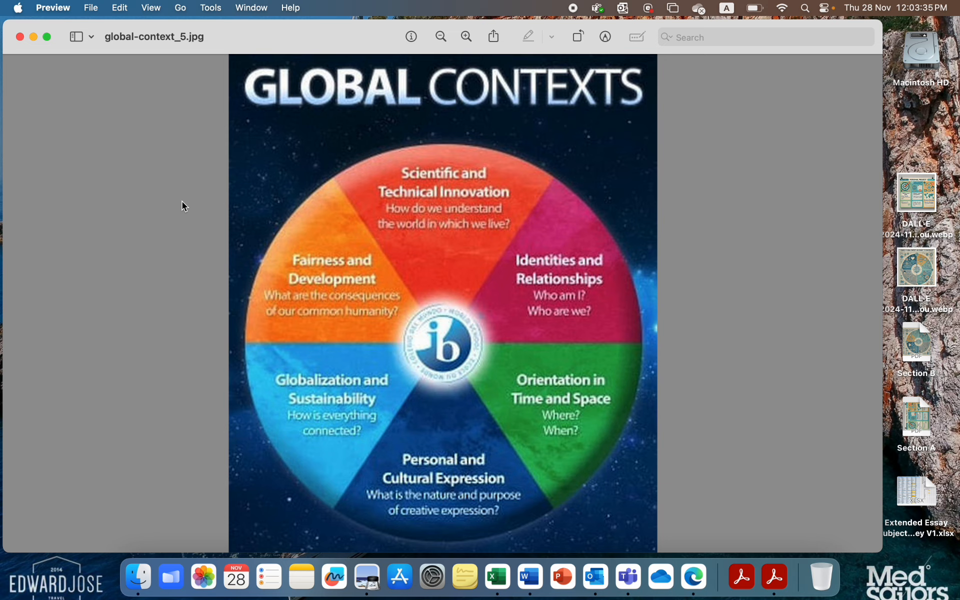
mouse_move(118, 200)
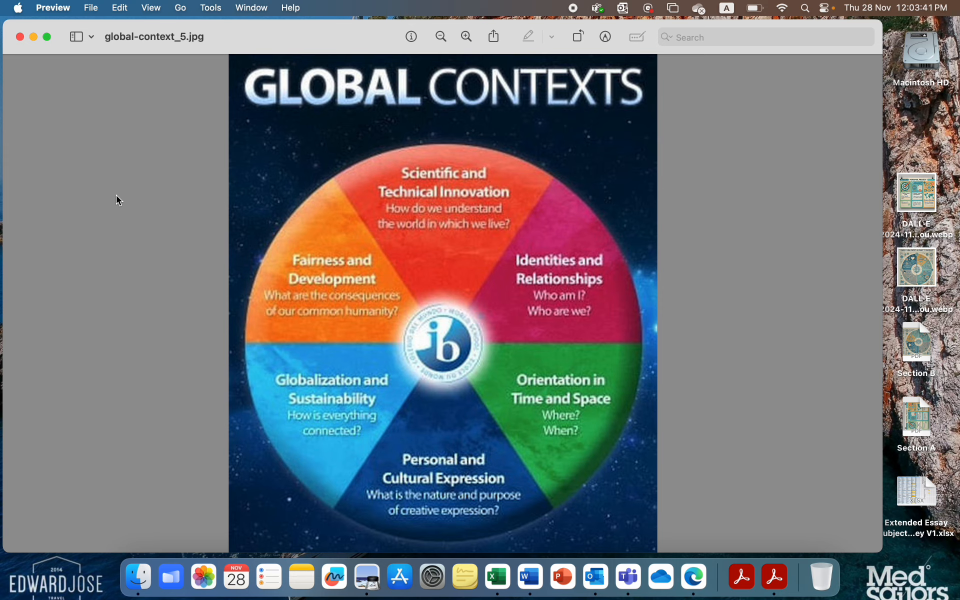
mouse_move(402, 208)
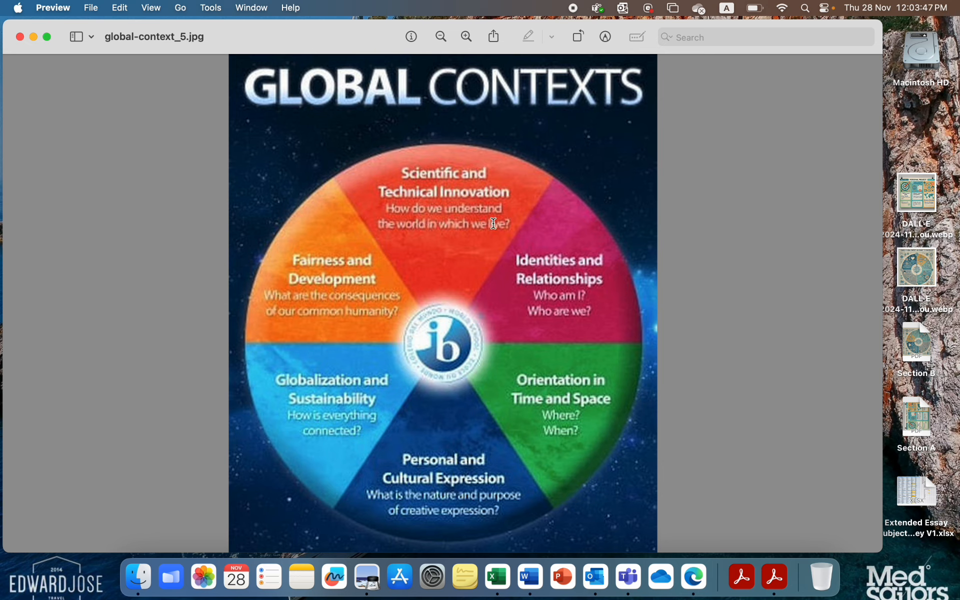
mouse_move(560, 233)
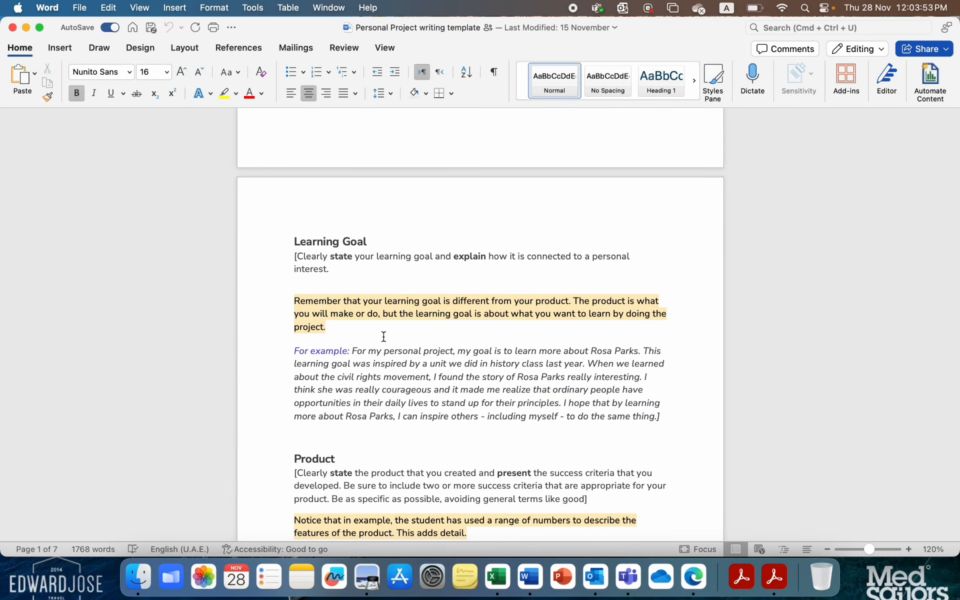
Scroll past the Product section to the Plan heading and its example task table.
scroll(down, 3)
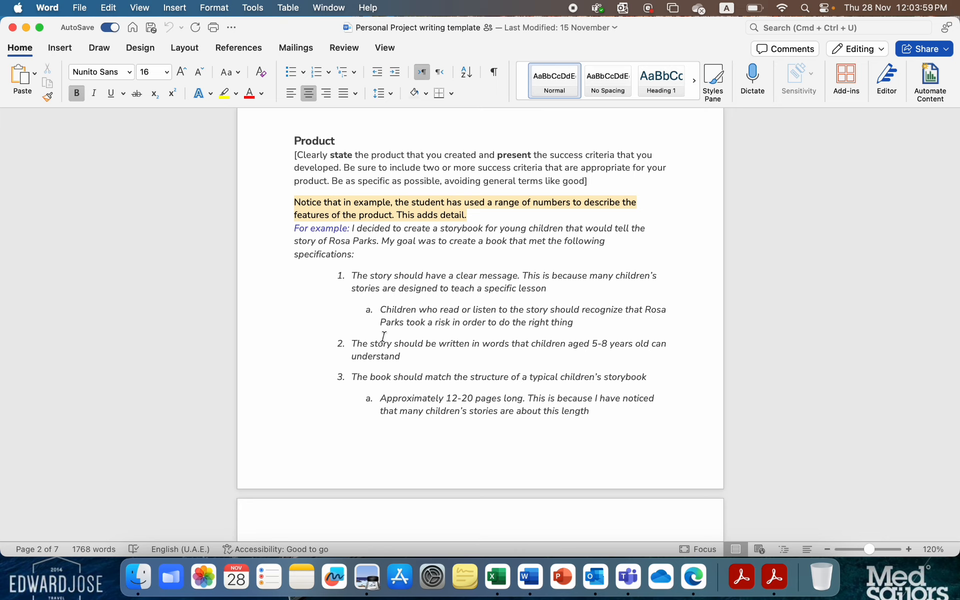
scroll(down, 3)
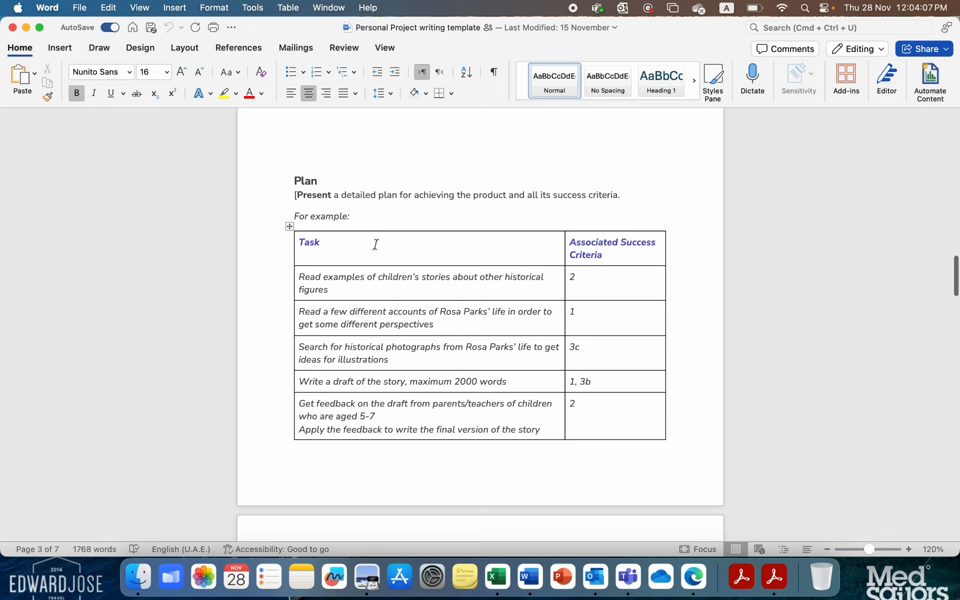
mouse_move(452, 243)
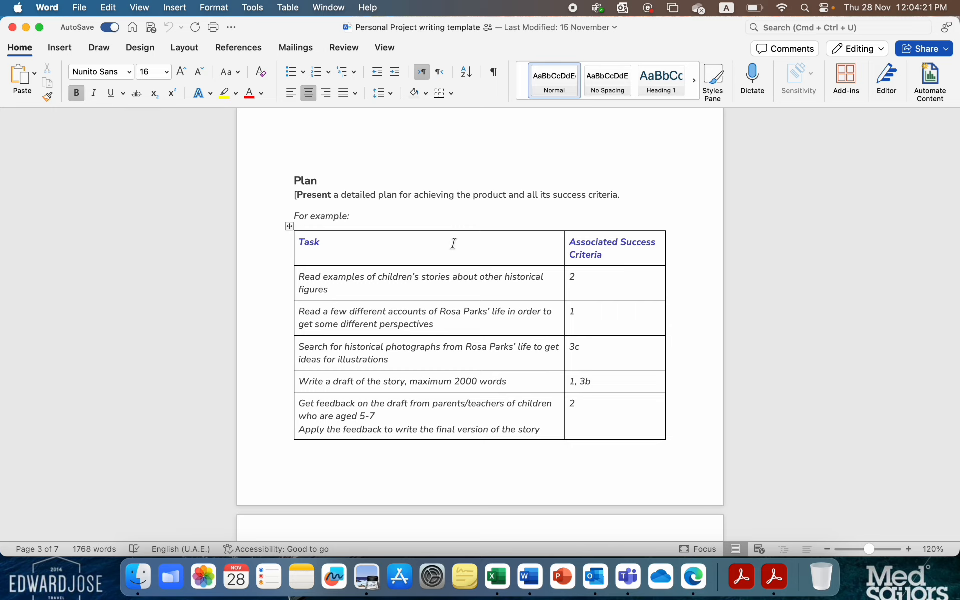
scroll(down, 3)
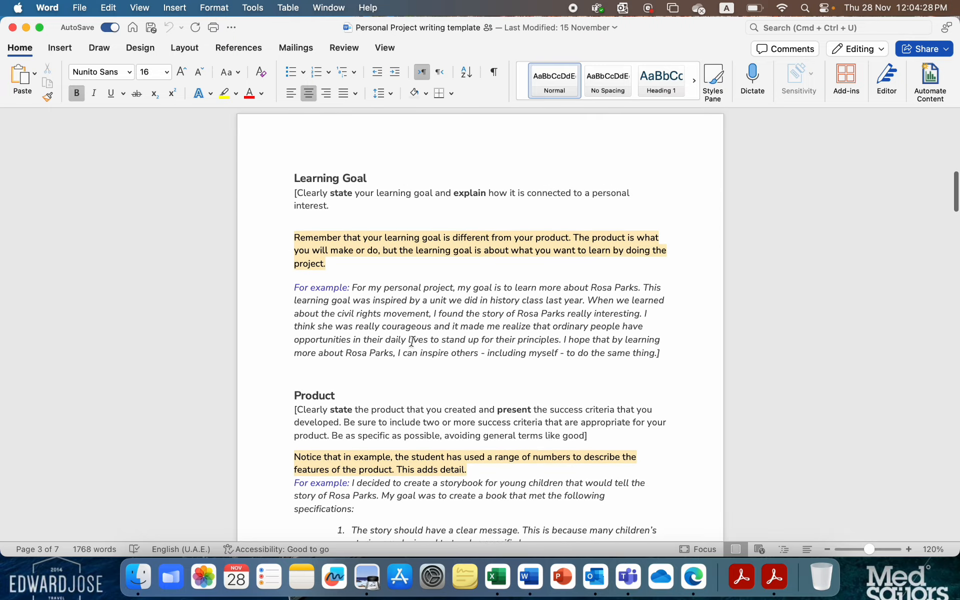
Scroll back to the first page's 'How to use this template' guidance and place the cursor at the title start.
scroll(down, 3)
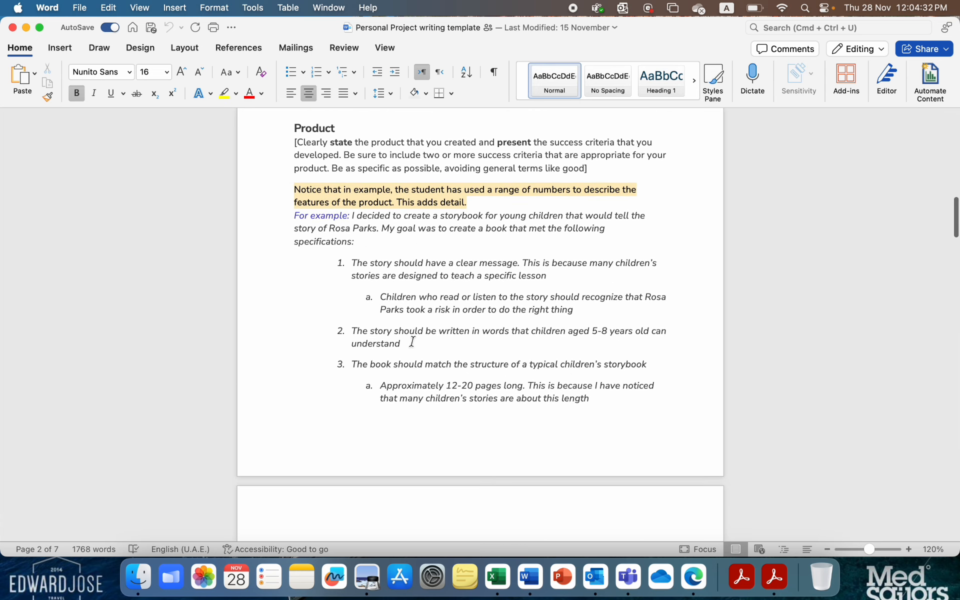
scroll(down, 3)
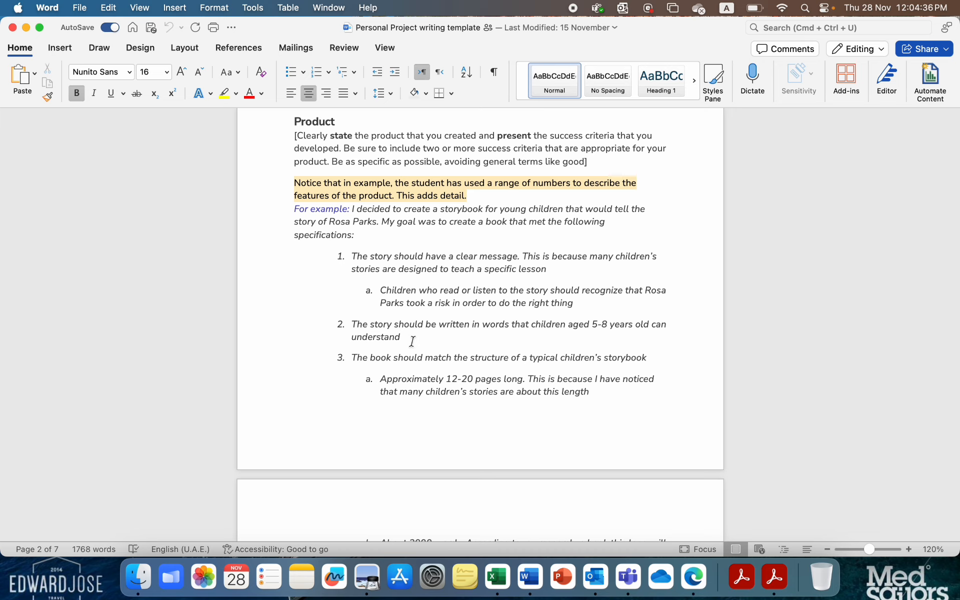
scroll(down, 3)
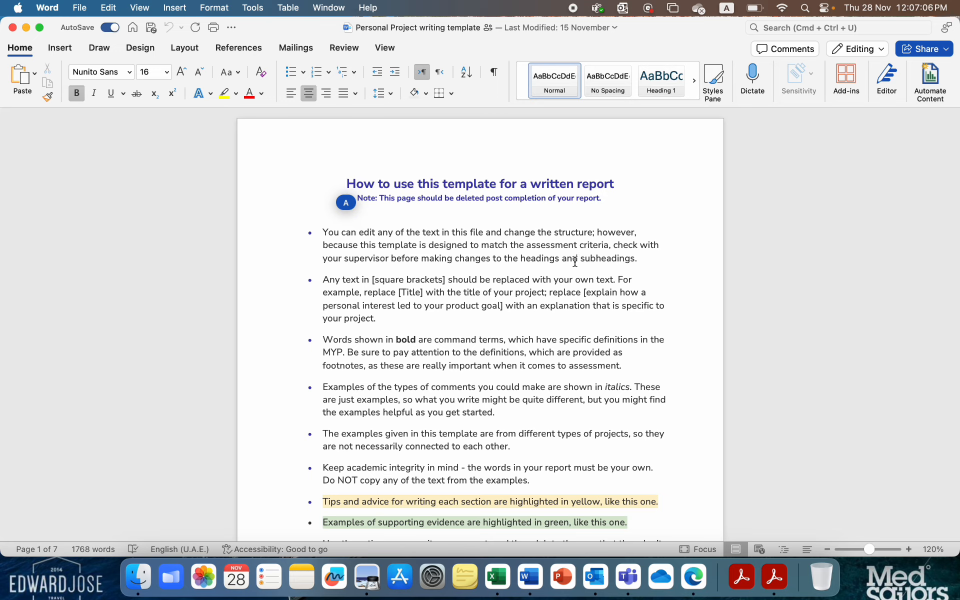
click(347, 184)
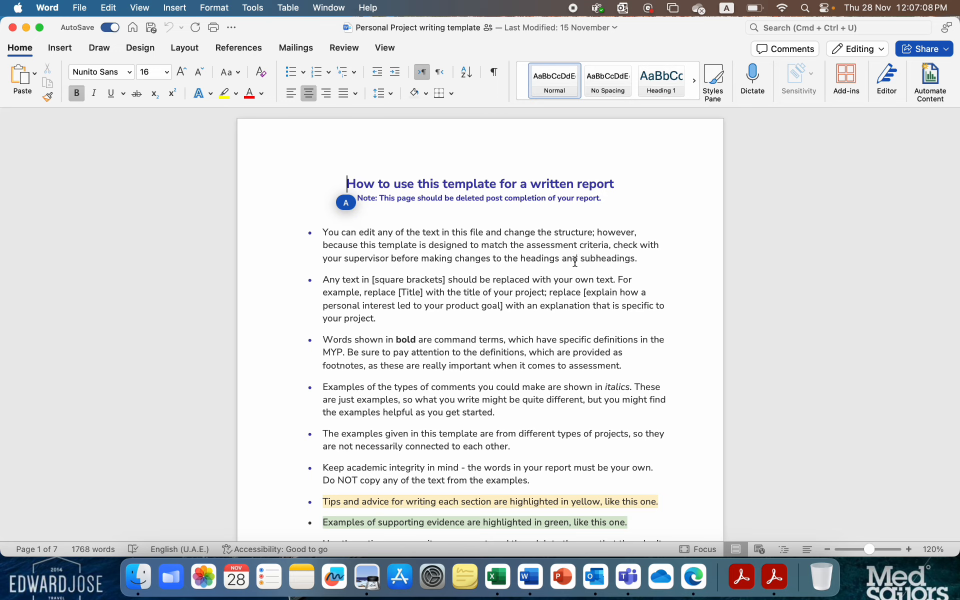